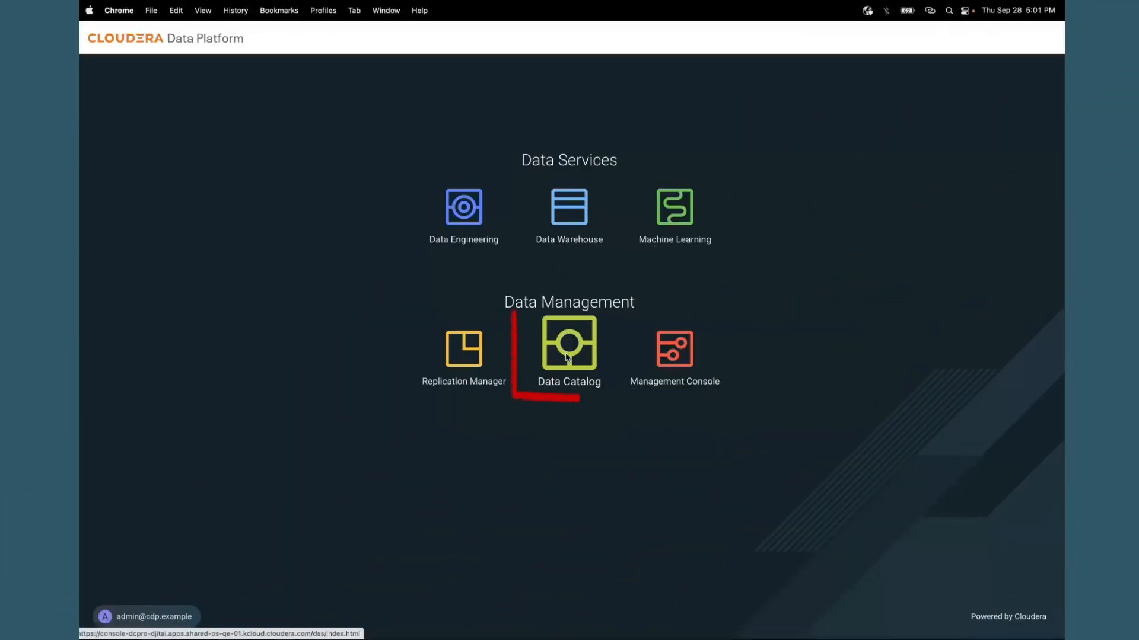
Launch the Data Catalog service from the CDP home page's Data Management tiles.
click(568, 342)
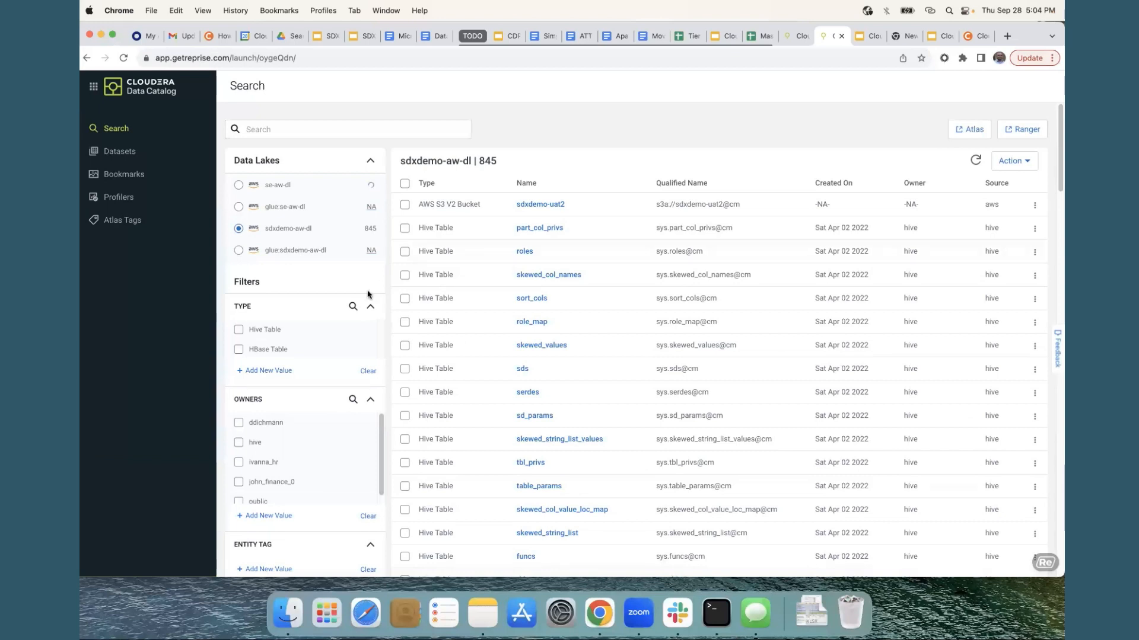
mouse_move(356, 205)
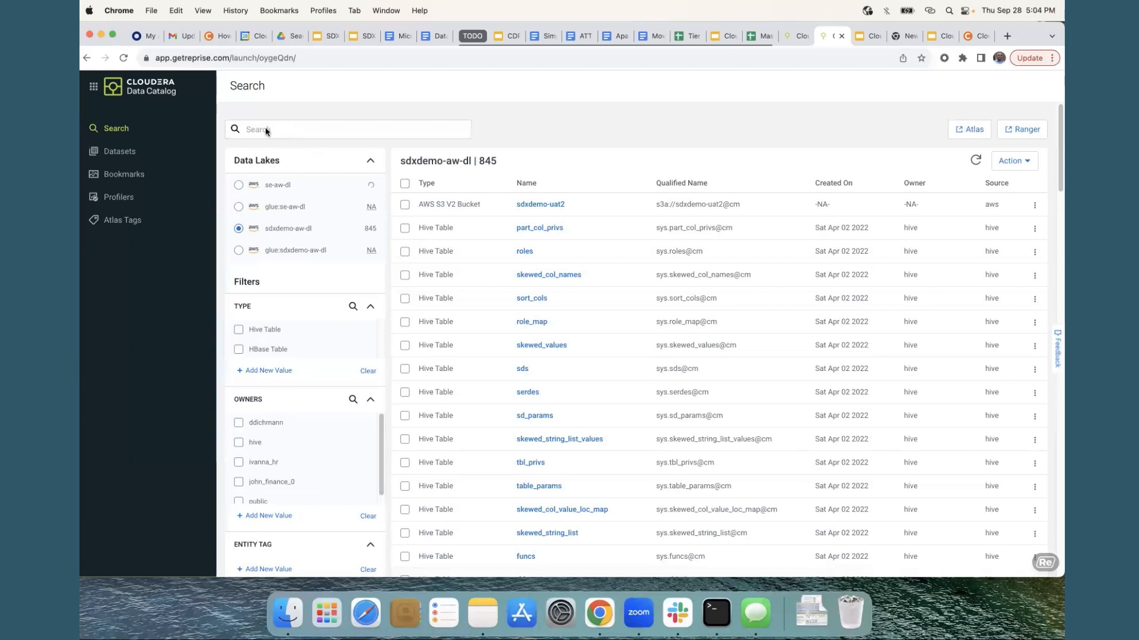
Search for us_customers and filter the results to the Hive Table type.
text(us_customers)
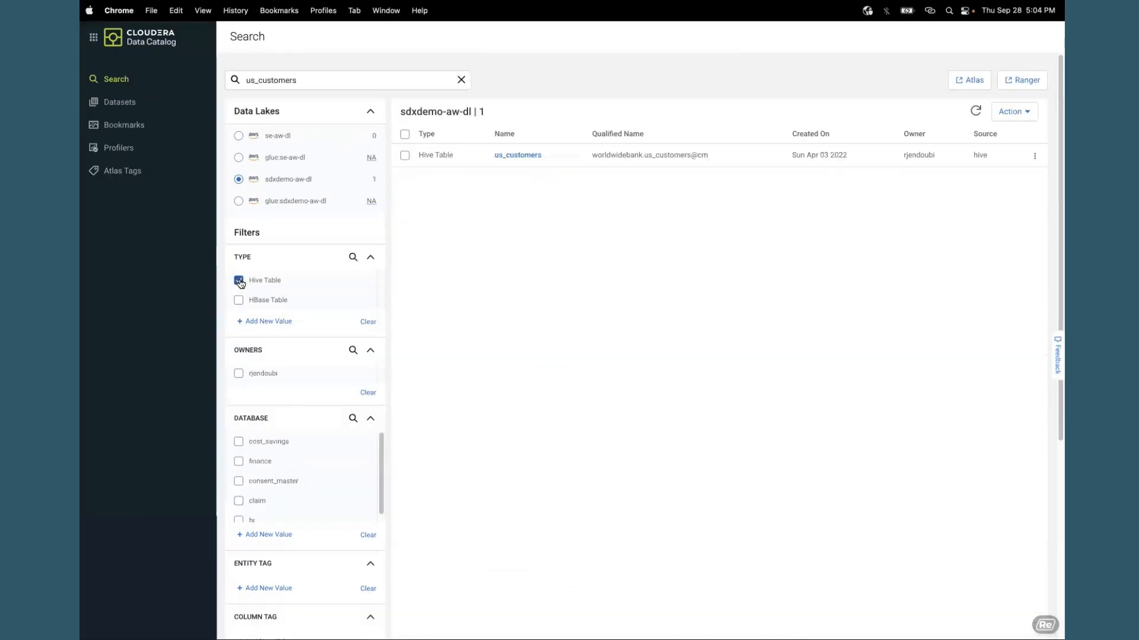
click(238, 280)
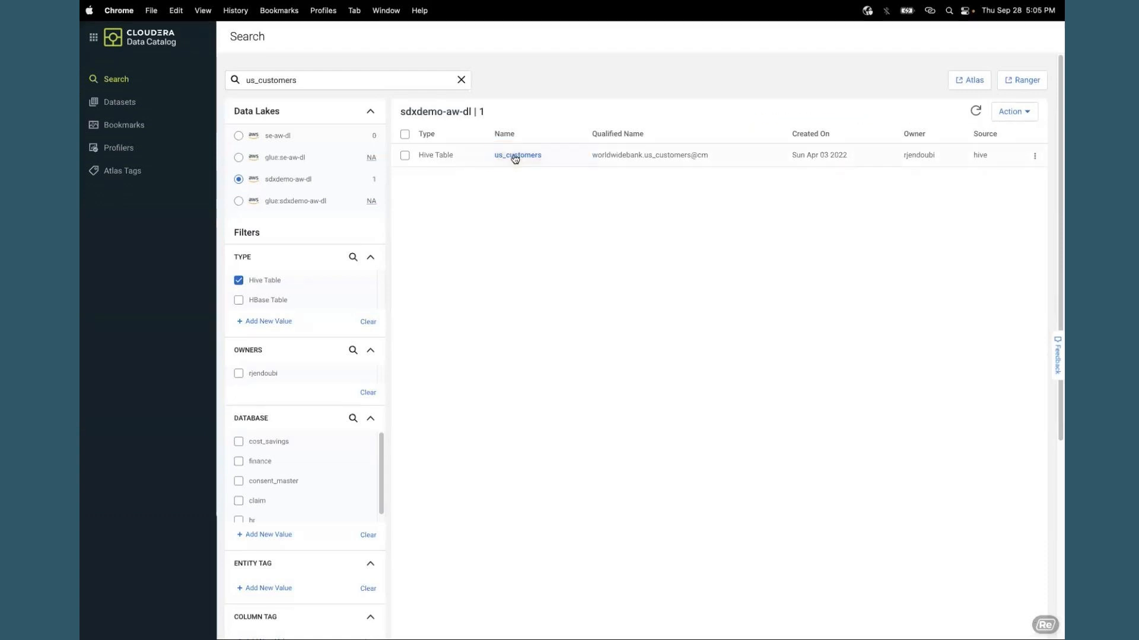
Review the us_customers asset details, then go to the Datasets list.
click(517, 154)
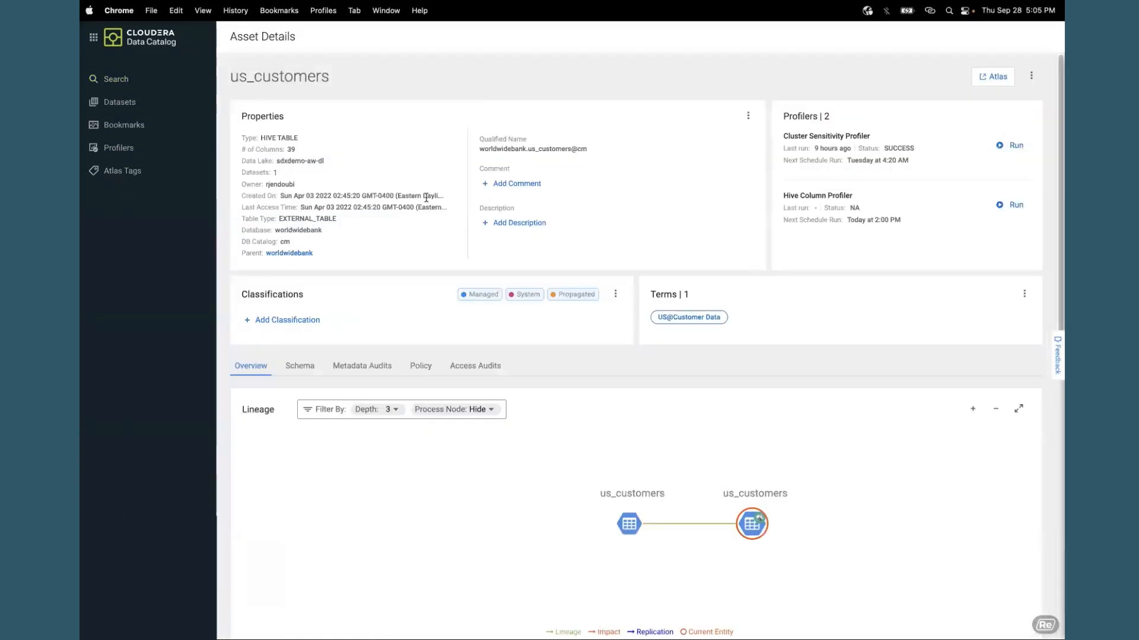
mouse_move(428, 227)
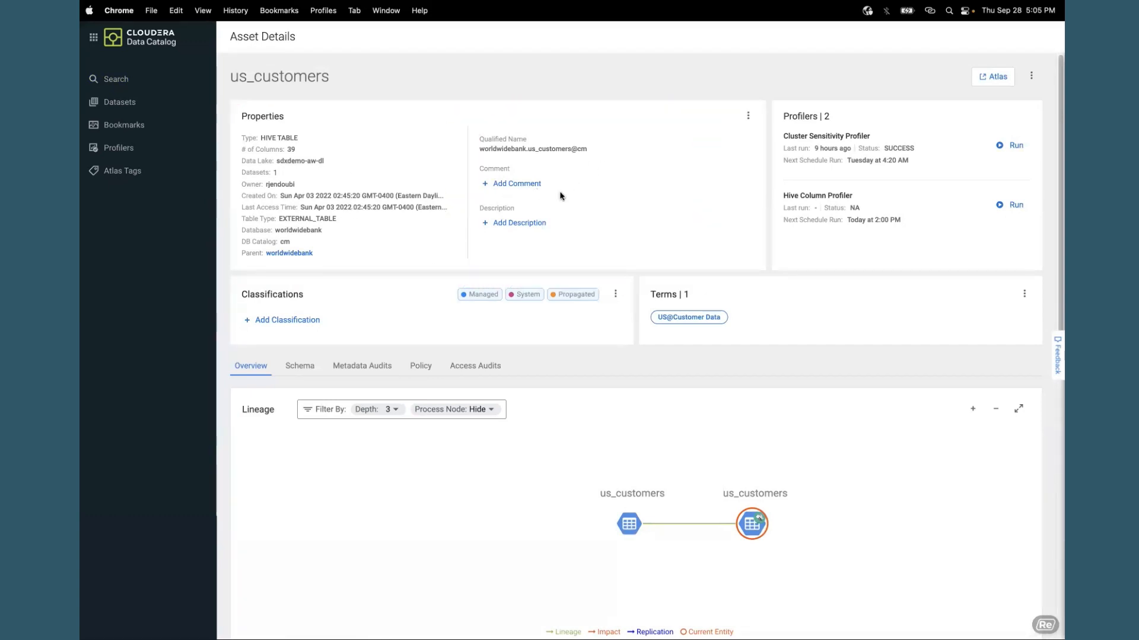
mouse_move(572, 231)
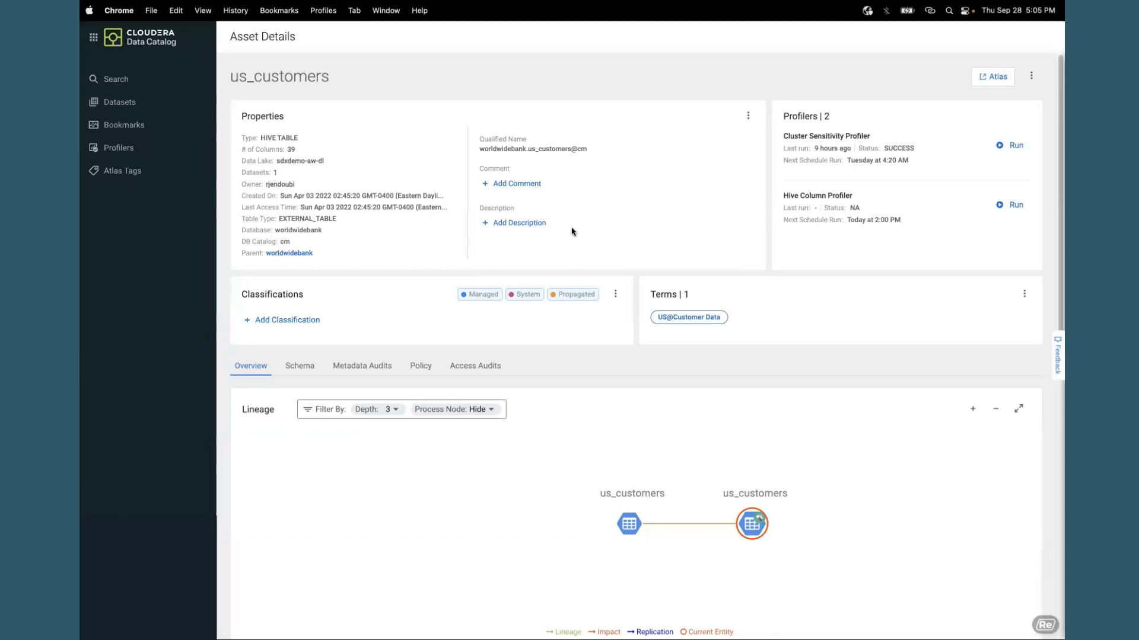
mouse_move(517, 424)
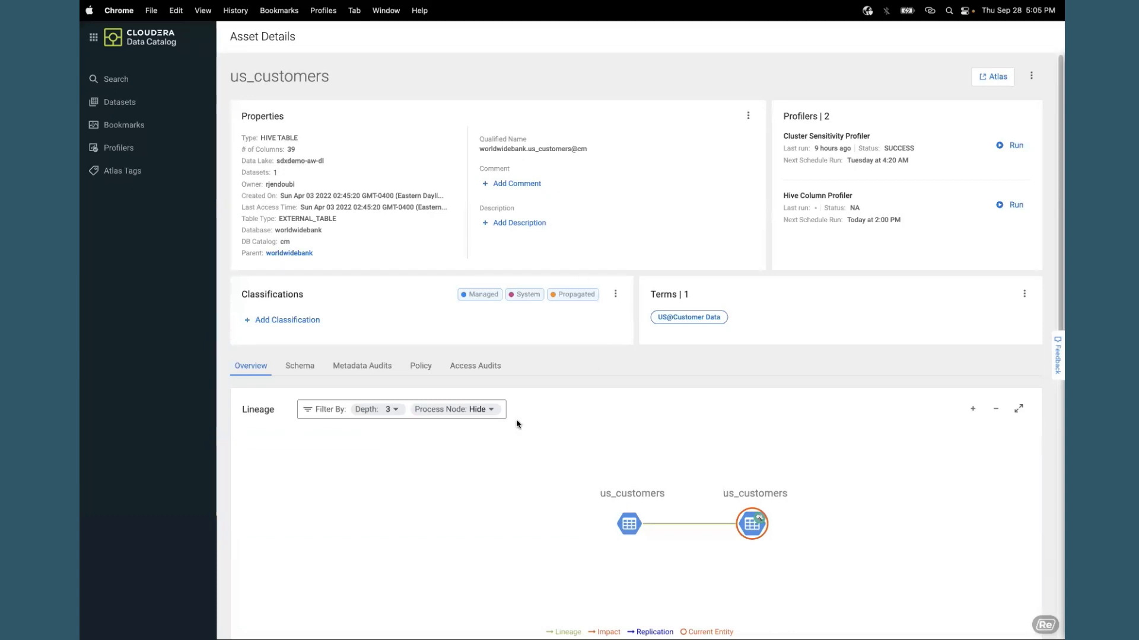
click(119, 102)
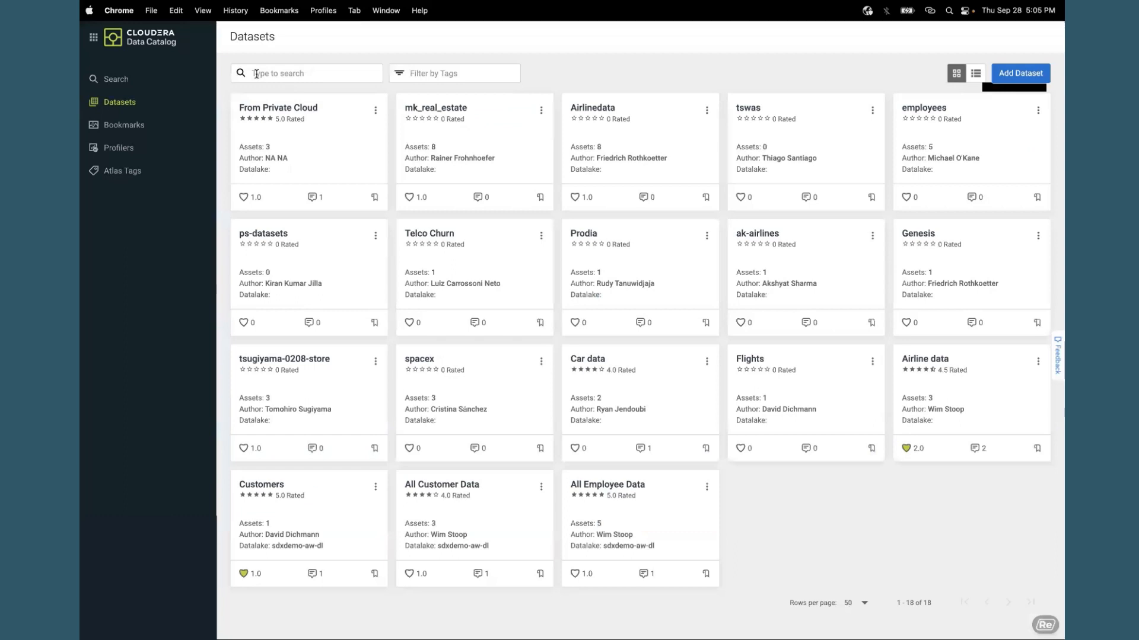
Filter the datasets list with the search term 'cust'.
text(cust)
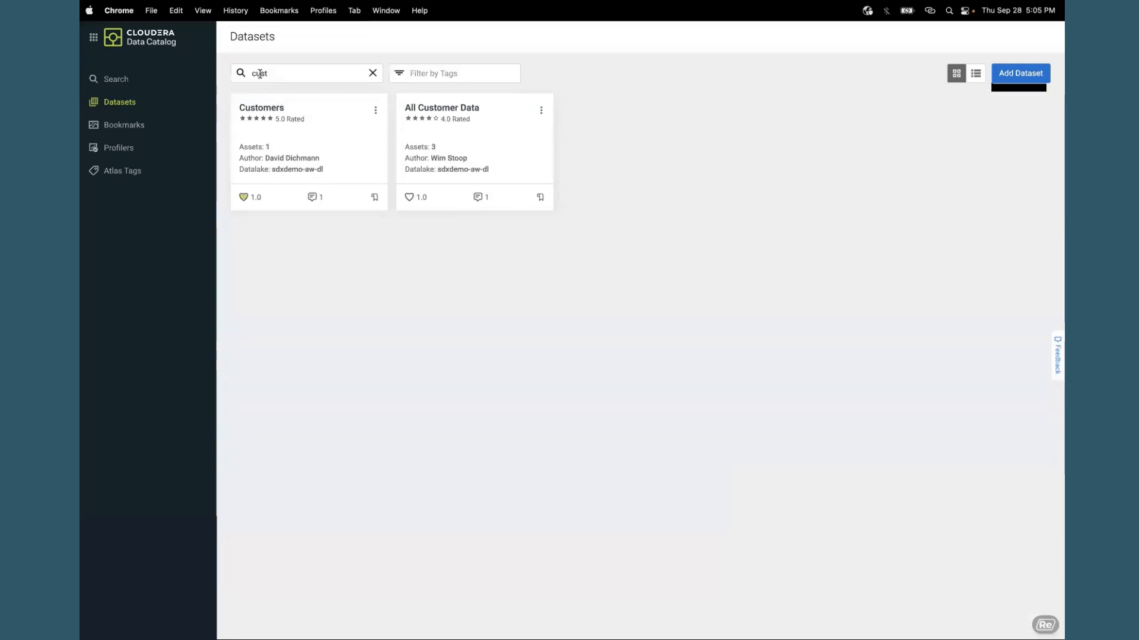
mouse_move(277, 73)
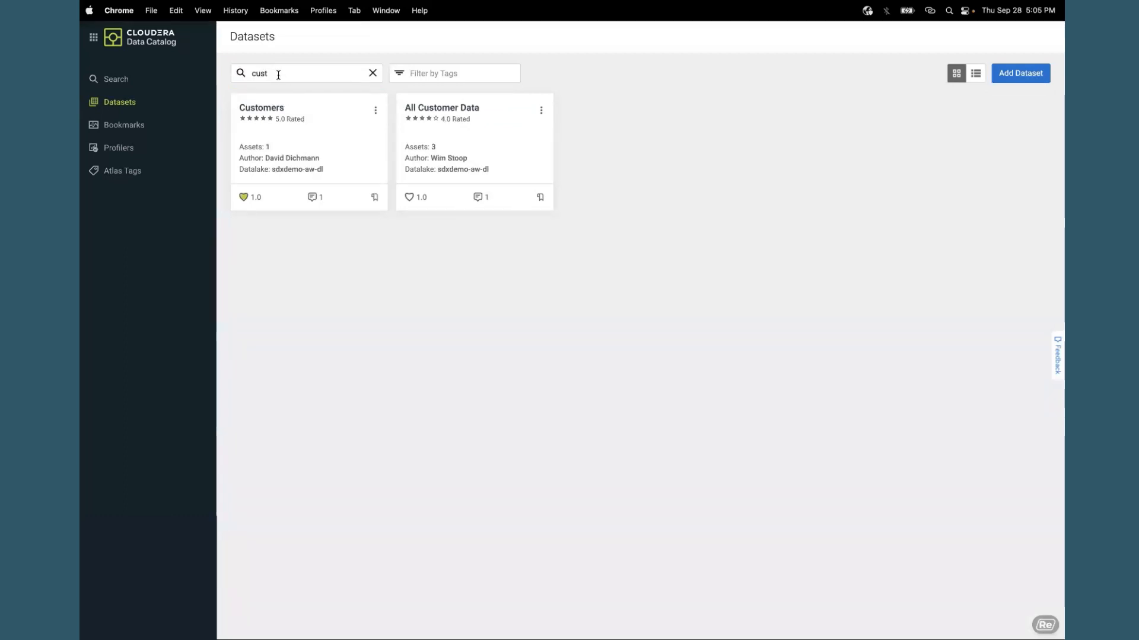
mouse_move(384, 128)
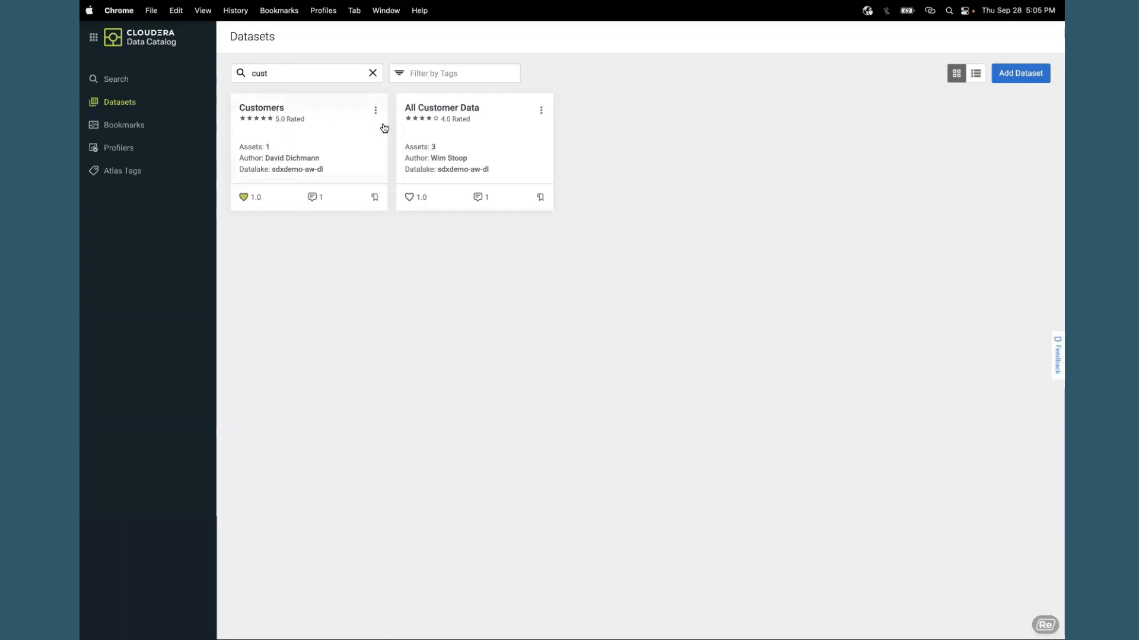
mouse_move(438, 131)
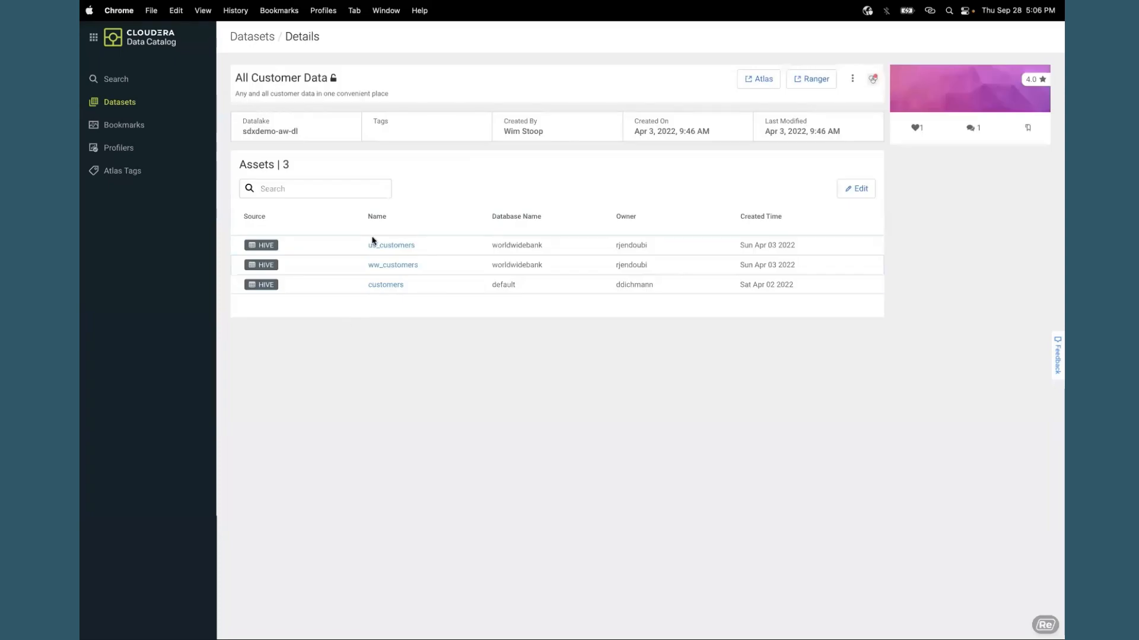
mouse_move(363, 284)
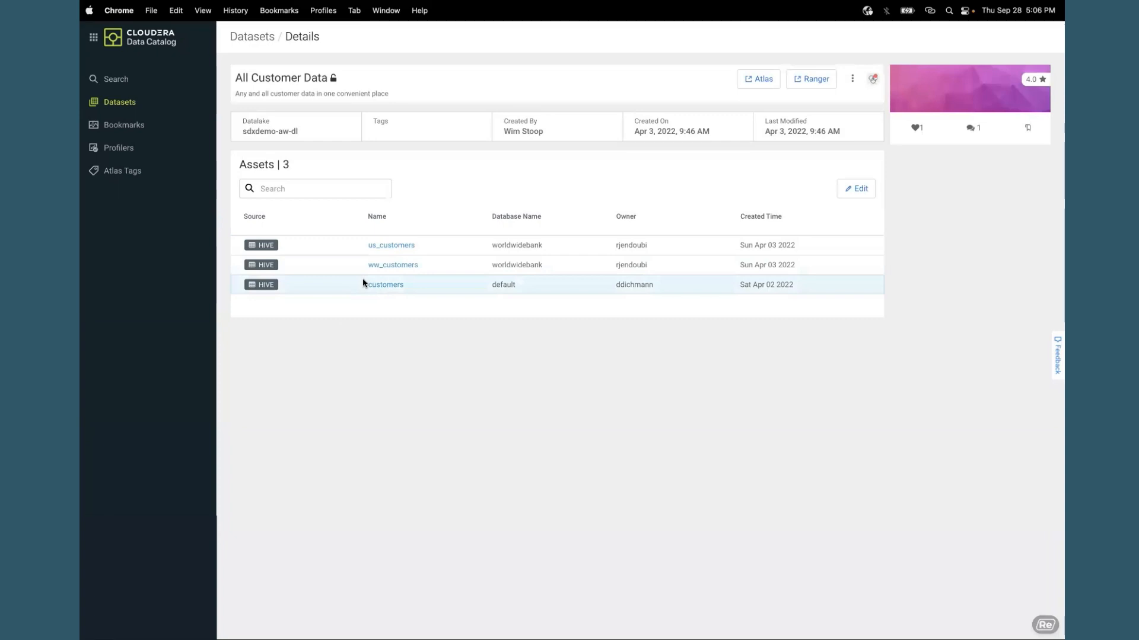
mouse_move(442, 360)
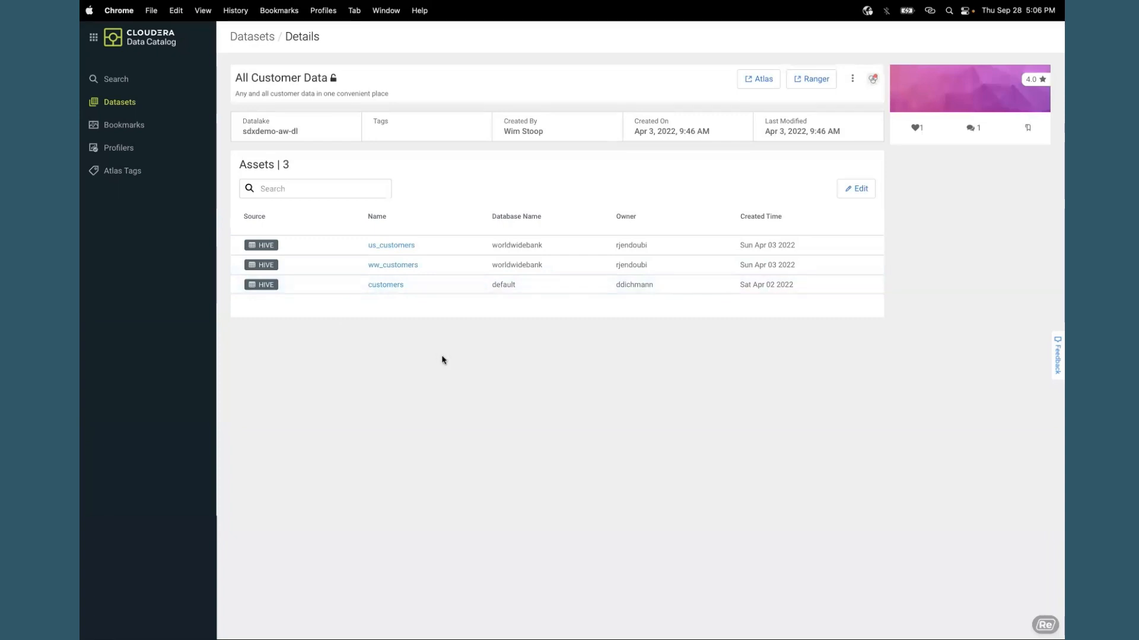
Show the us_customers column-level Schema profile from the dataset.
click(390, 245)
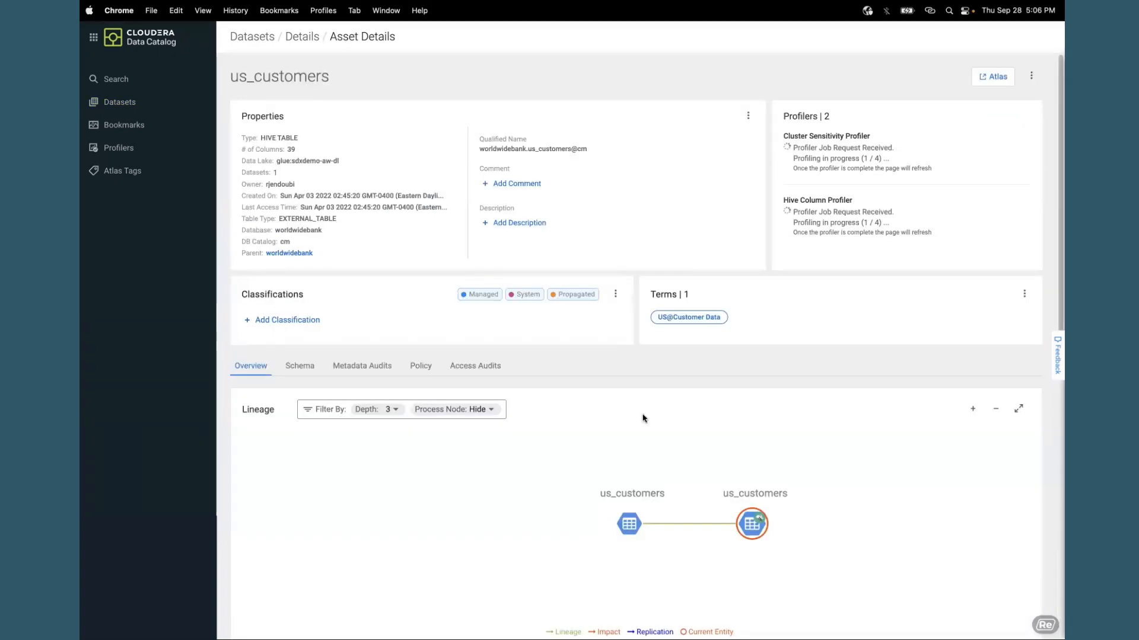
mouse_move(616, 393)
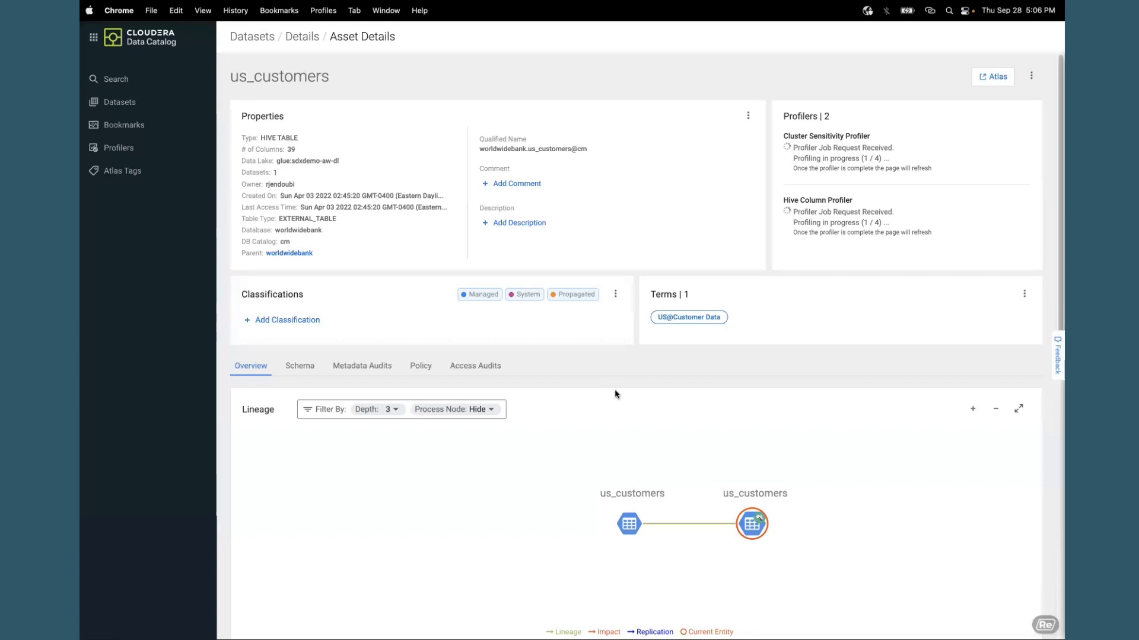
mouse_move(299, 365)
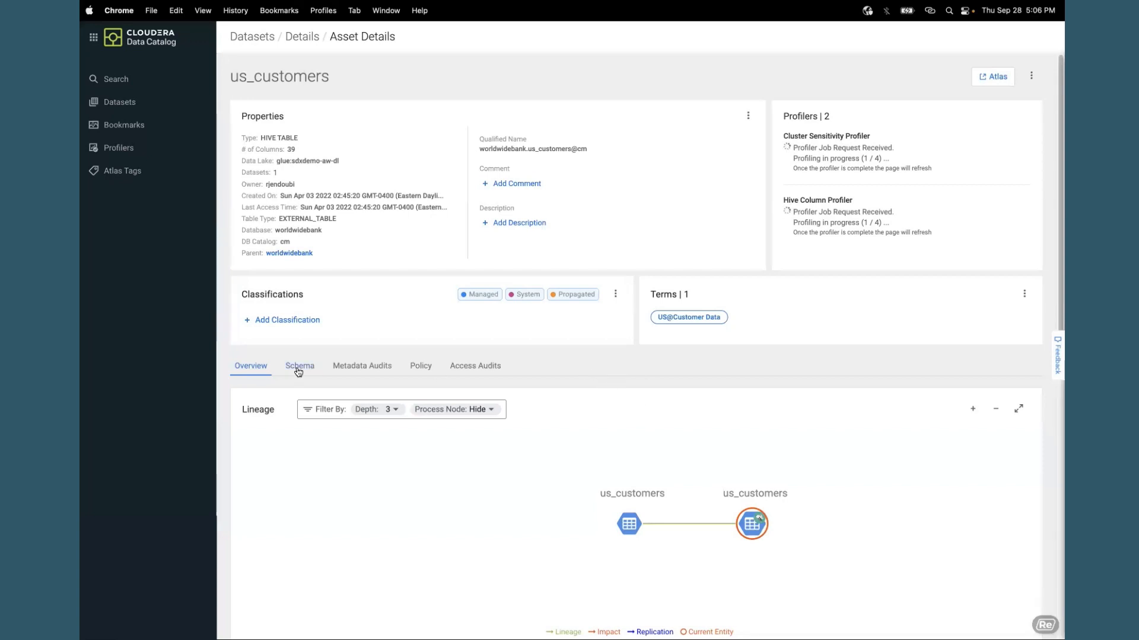
click(299, 365)
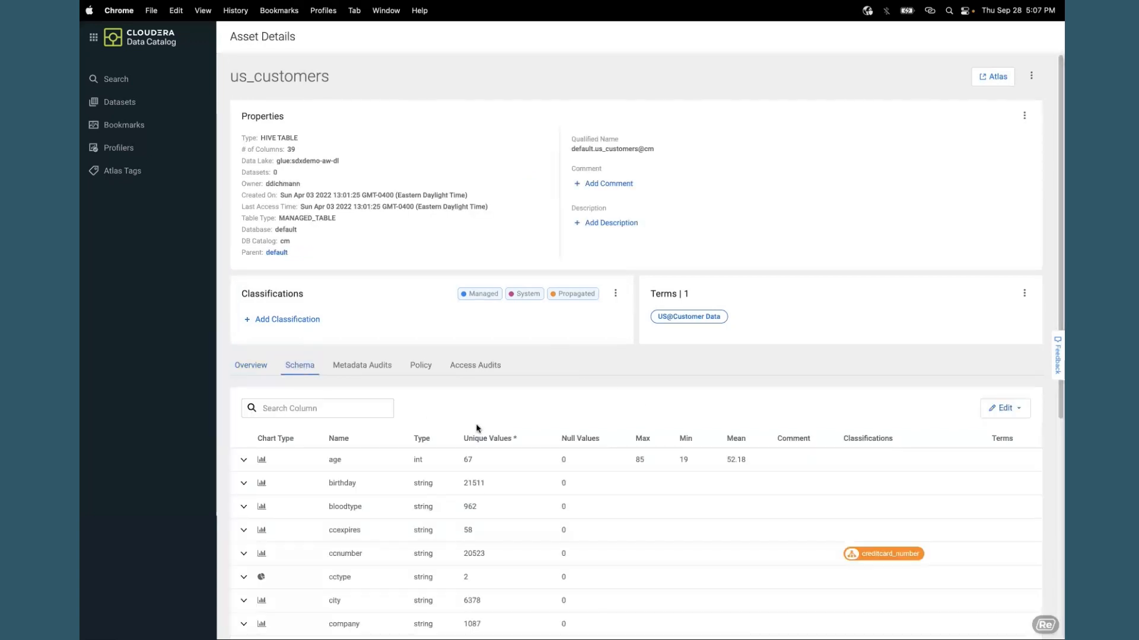
scroll(down, 3)
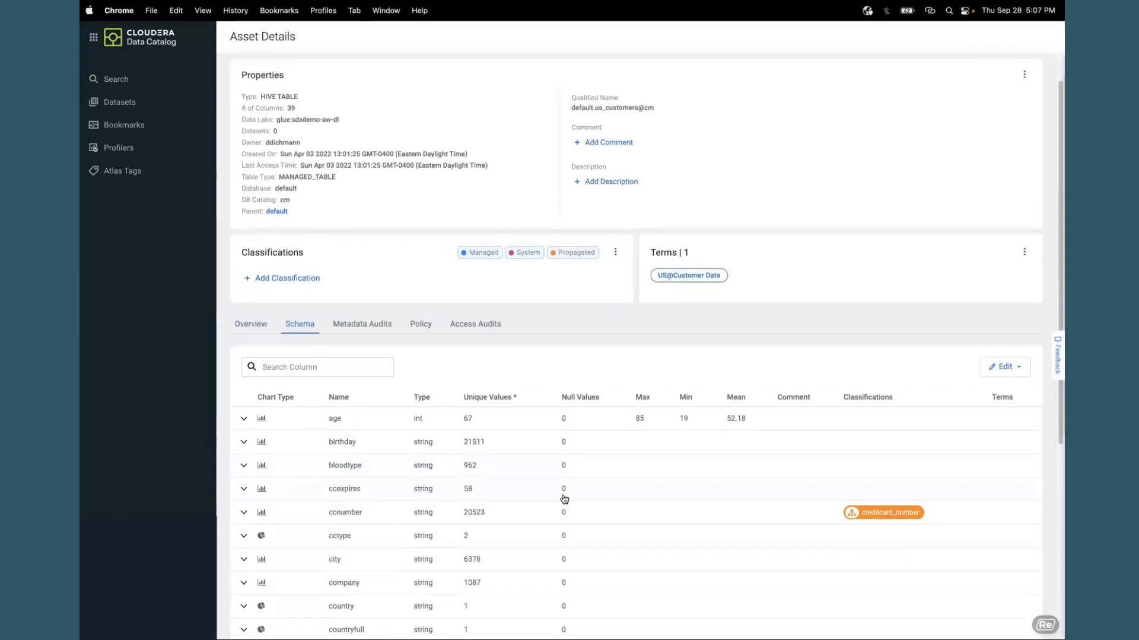
scroll(down, 3)
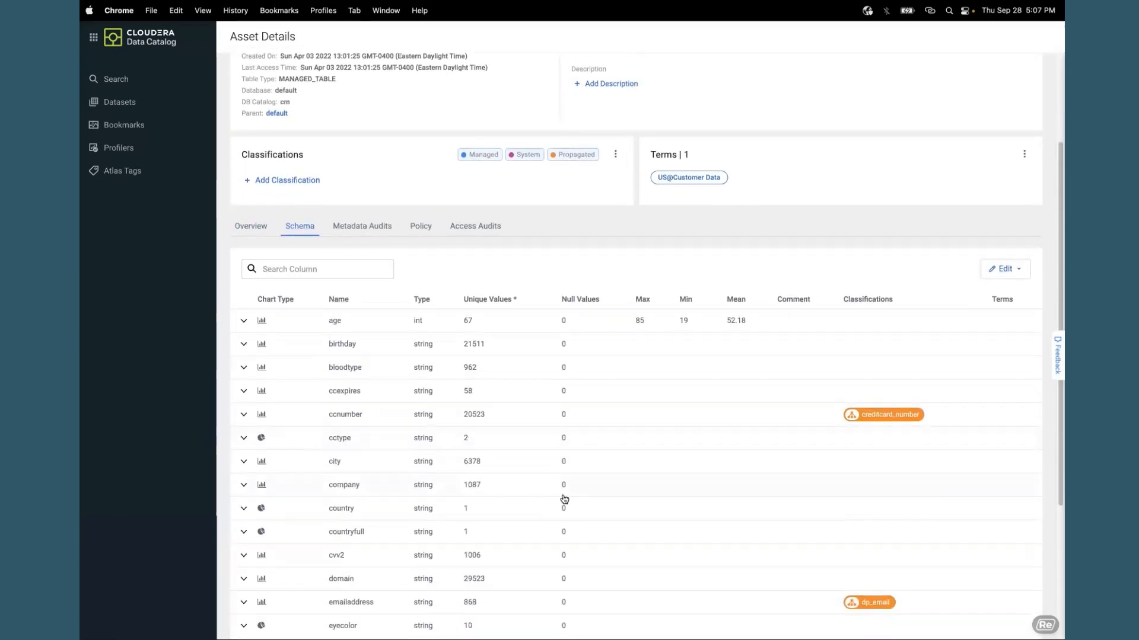
mouse_move(510, 350)
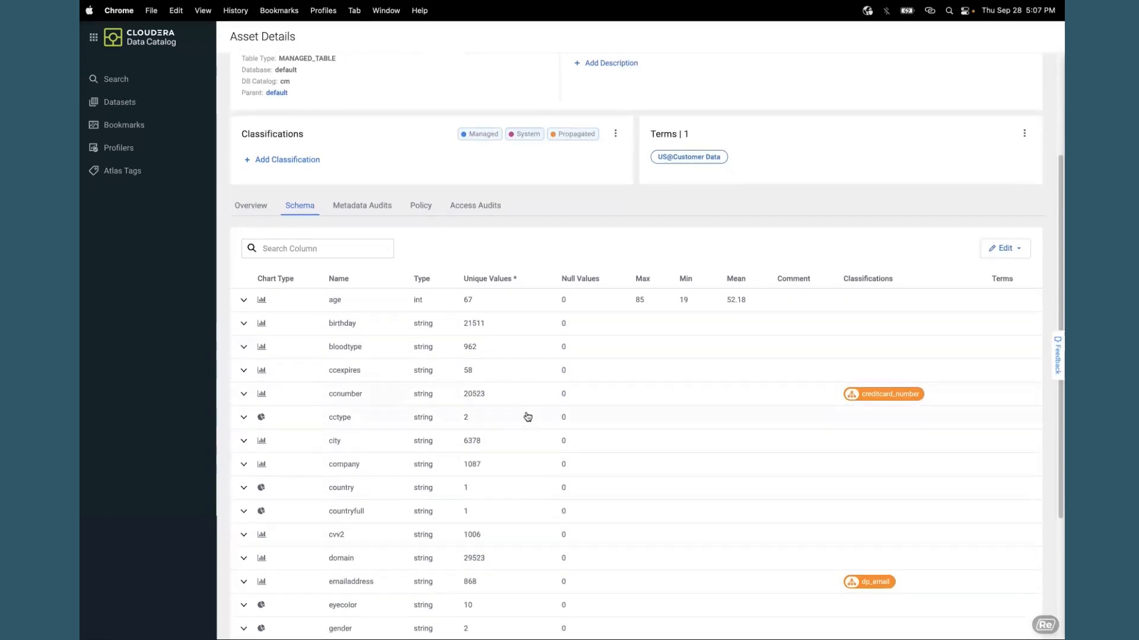
scroll(down, 3)
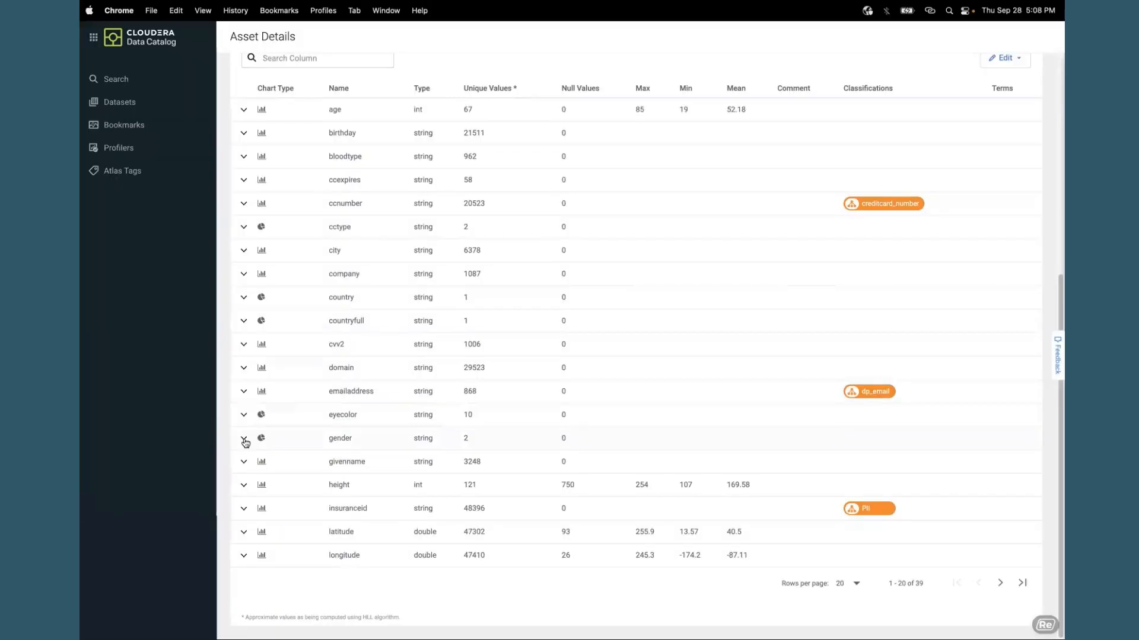
Expand the gender column into its female/male distribution pie chart.
click(245, 437)
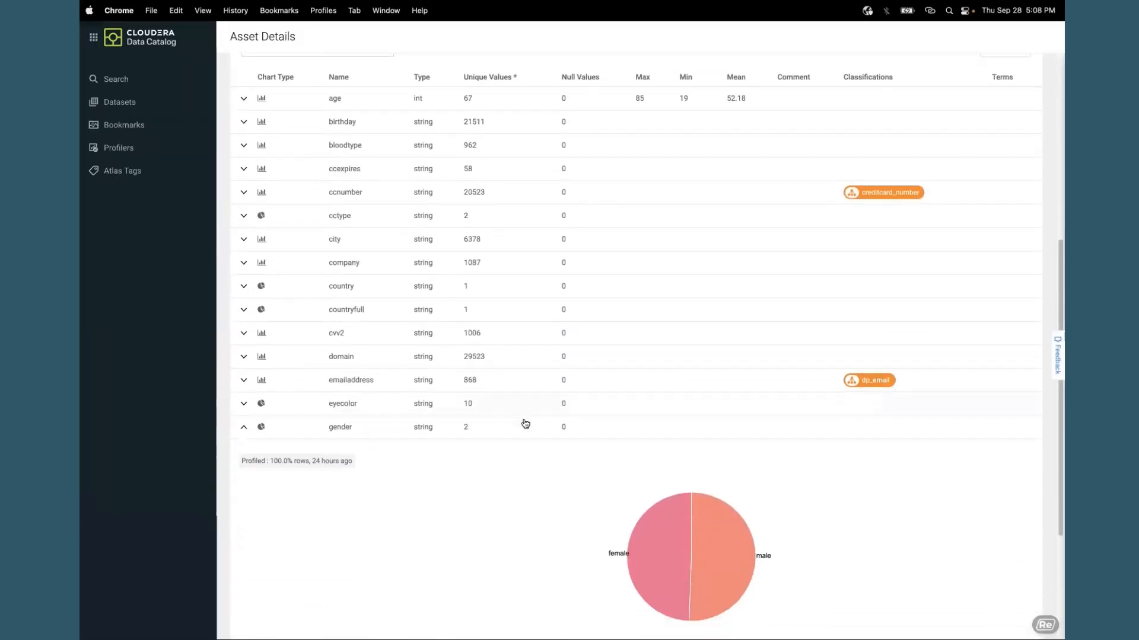
scroll(down, 3)
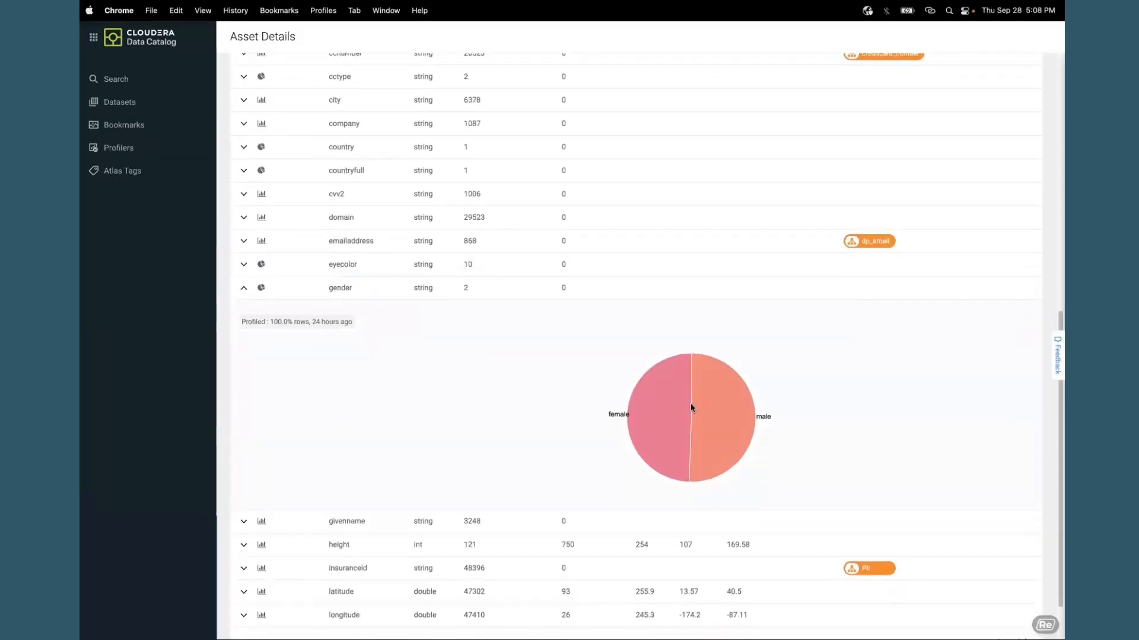
mouse_move(701, 405)
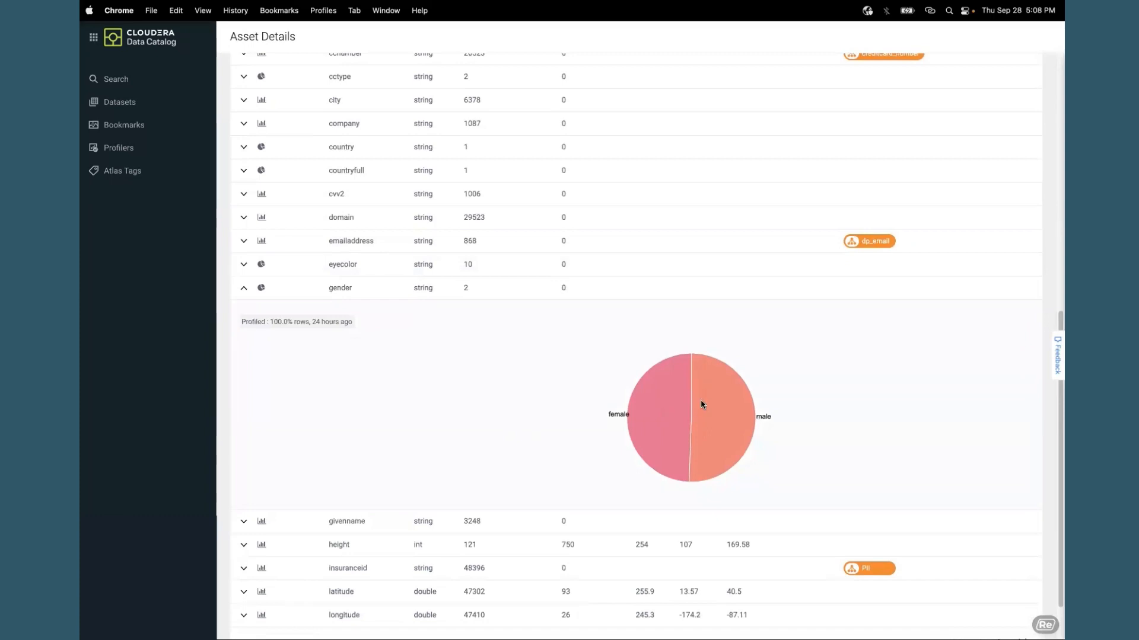
scroll(up, 3)
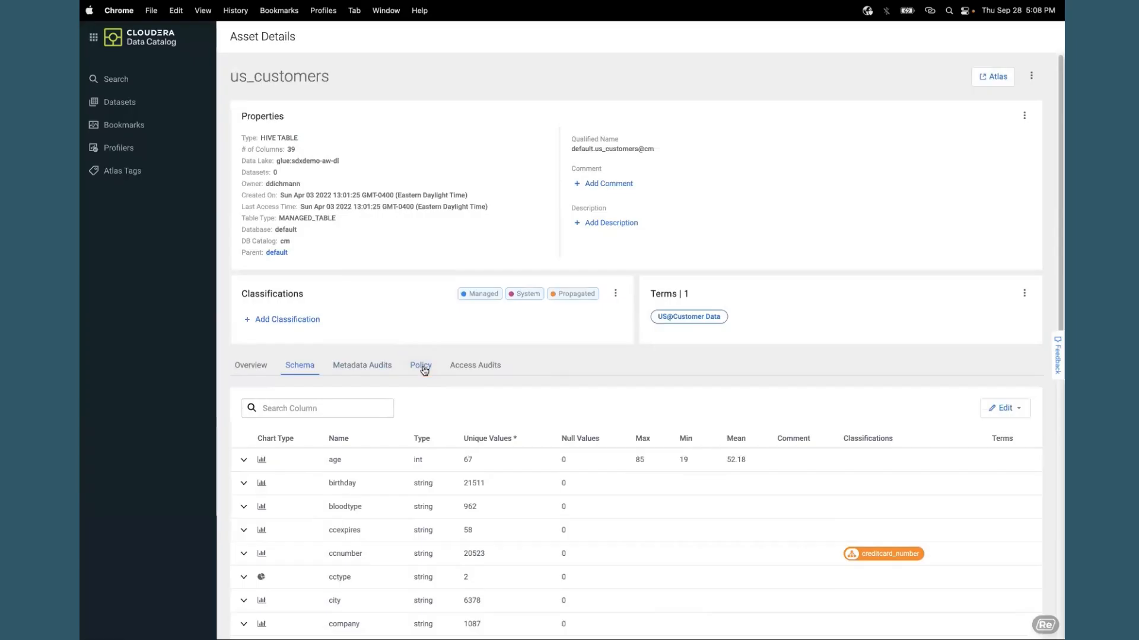
Show the us_customers Policy list with resource-based and tag-based masking policies.
click(419, 365)
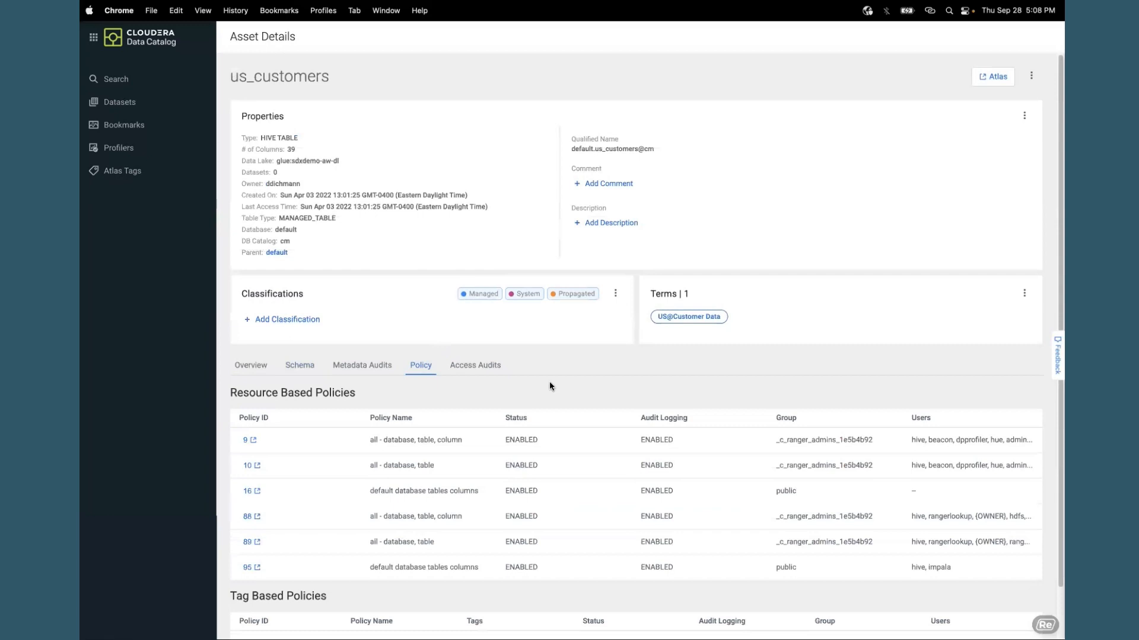
mouse_move(573, 414)
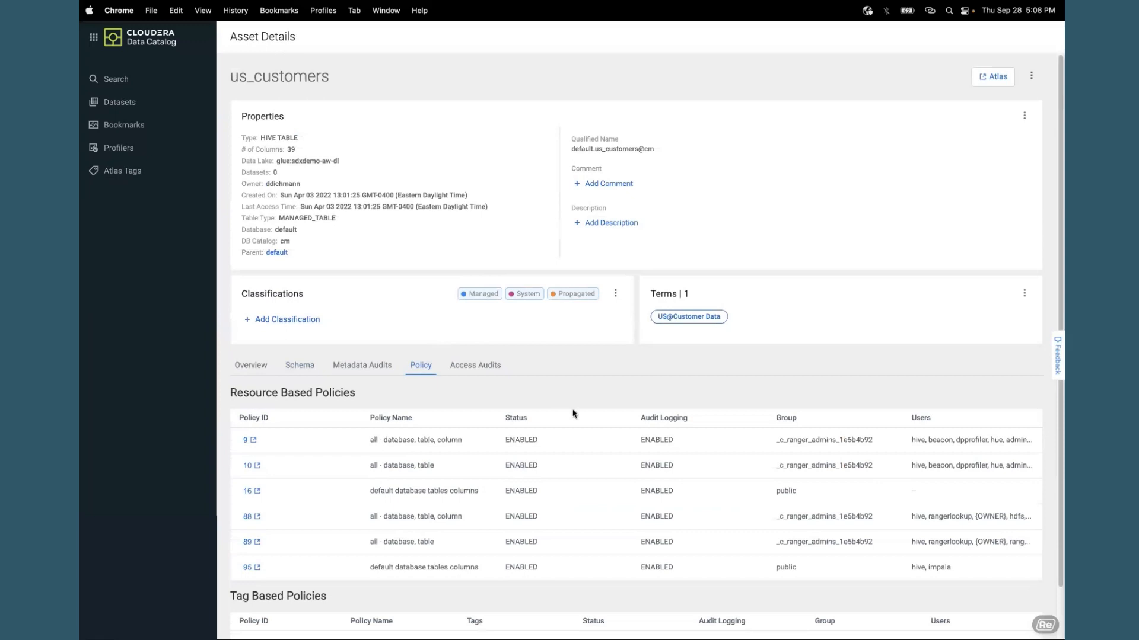
scroll(down, 3)
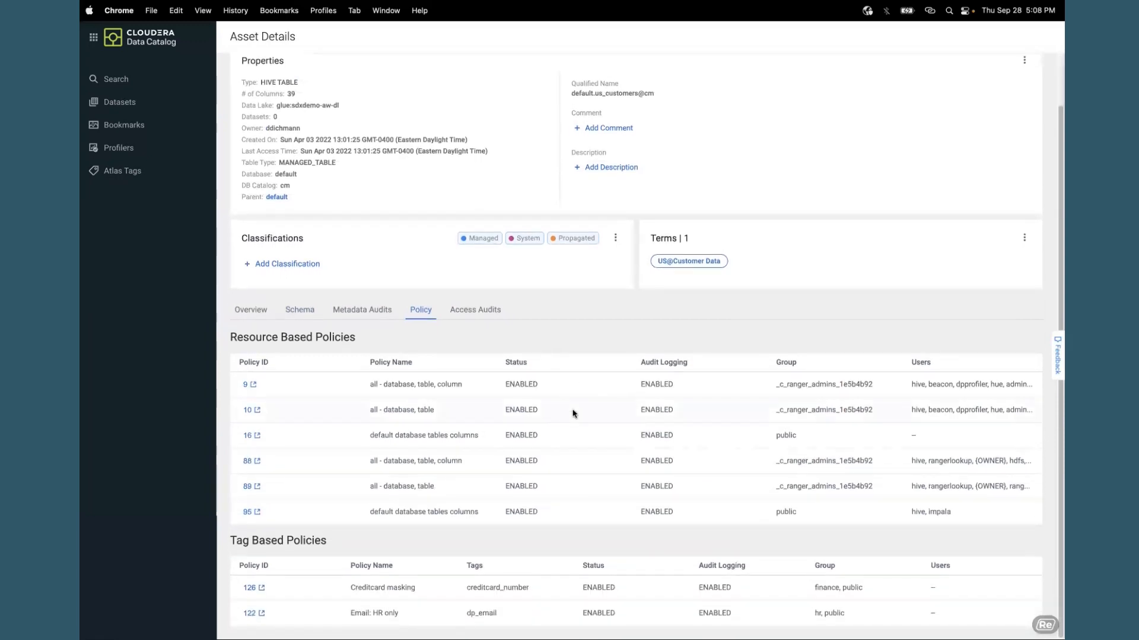
mouse_move(573, 414)
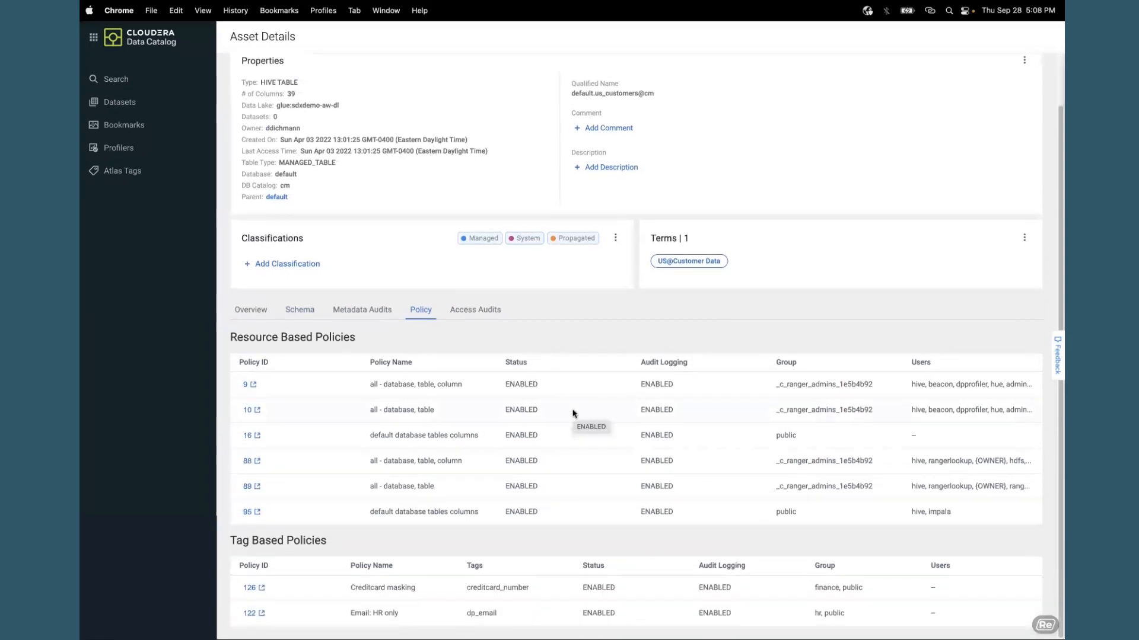
mouse_move(513, 315)
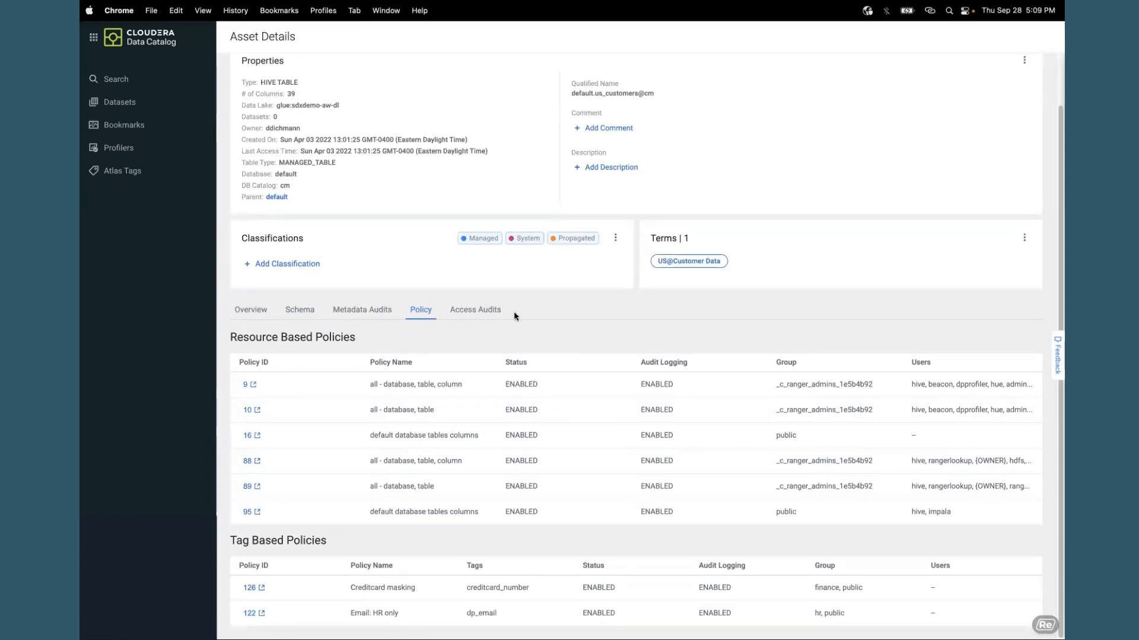
click(475, 310)
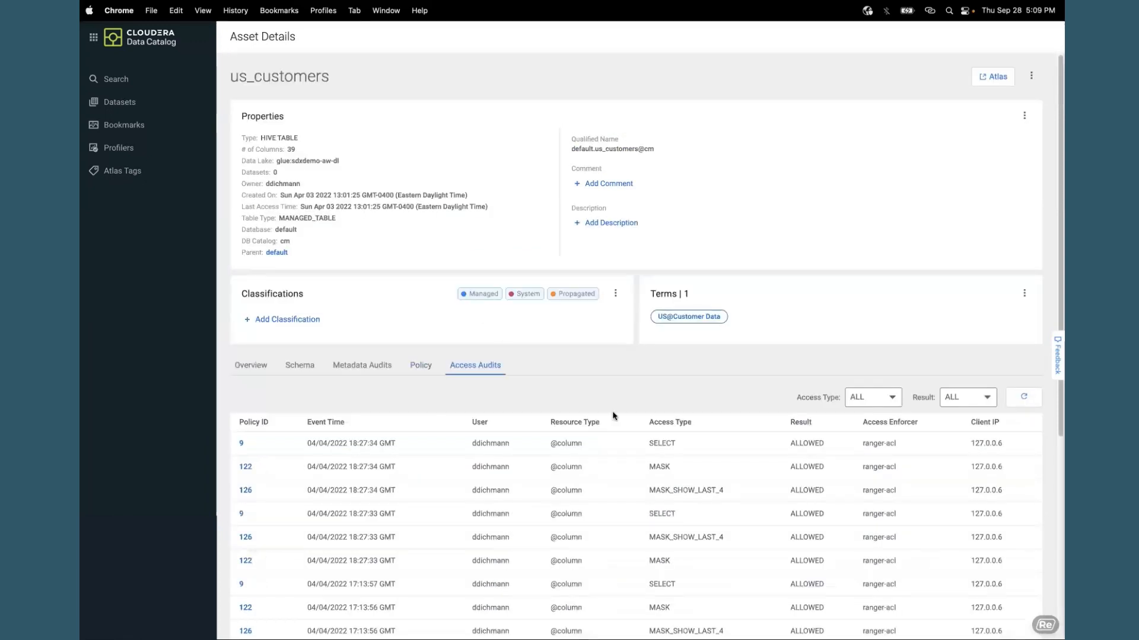
scroll(down, 3)
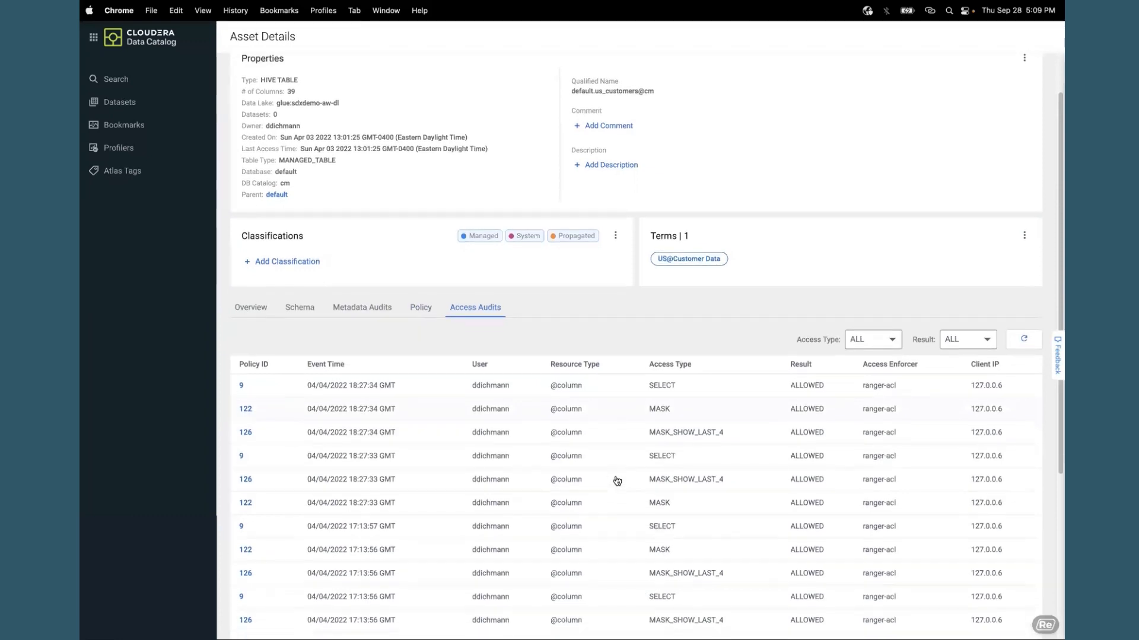
scroll(down, 3)
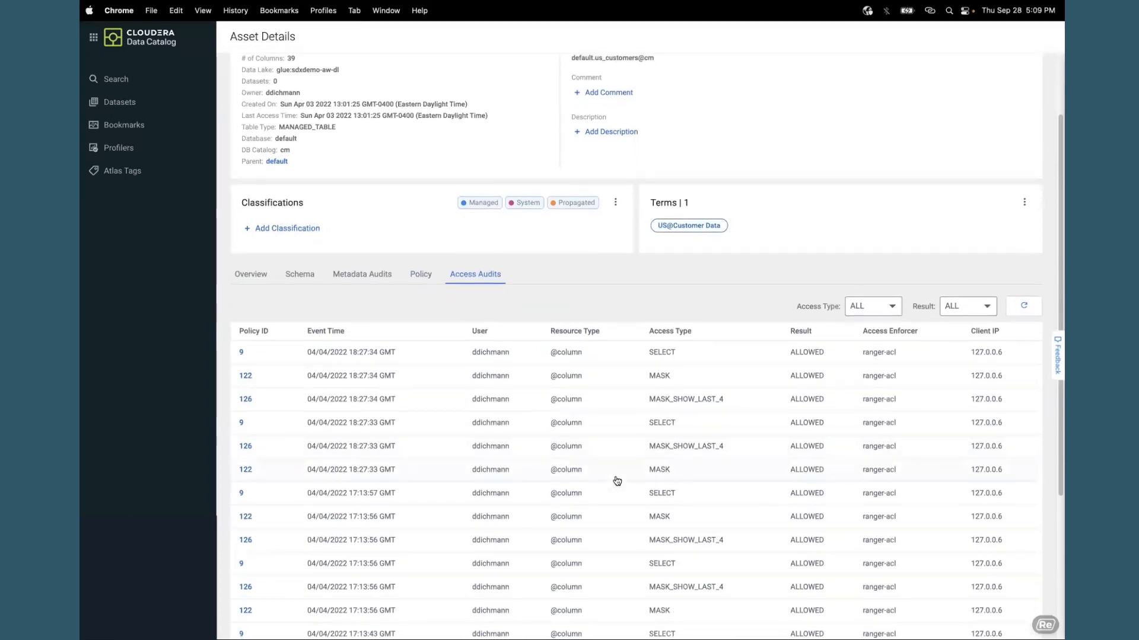
scroll(down, 3)
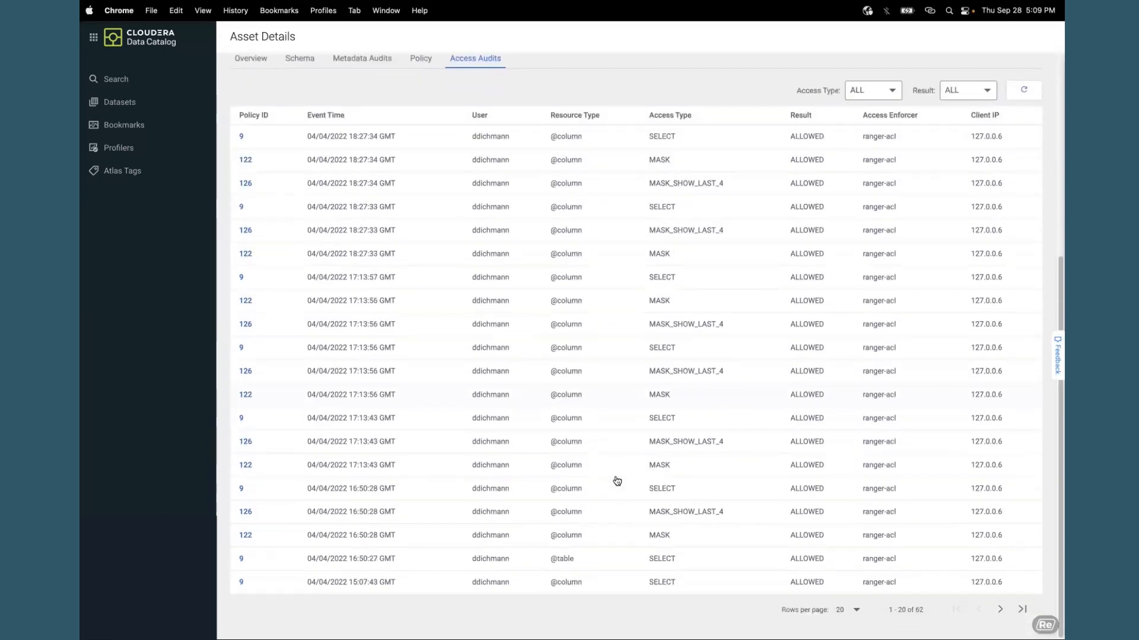
scroll(up, 3)
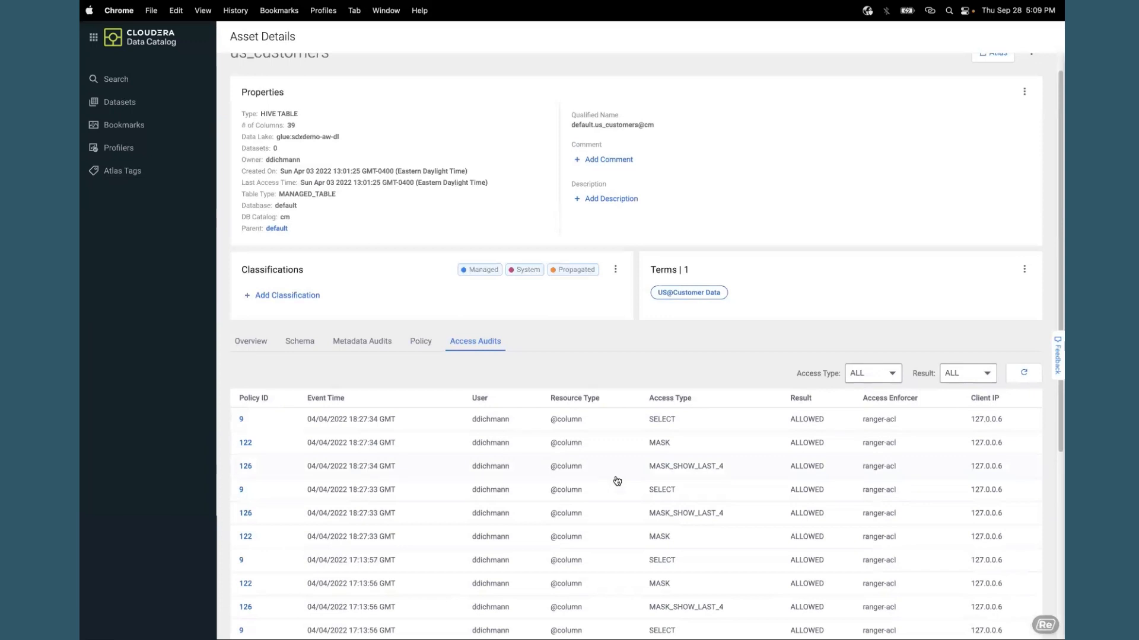
scroll(up, 3)
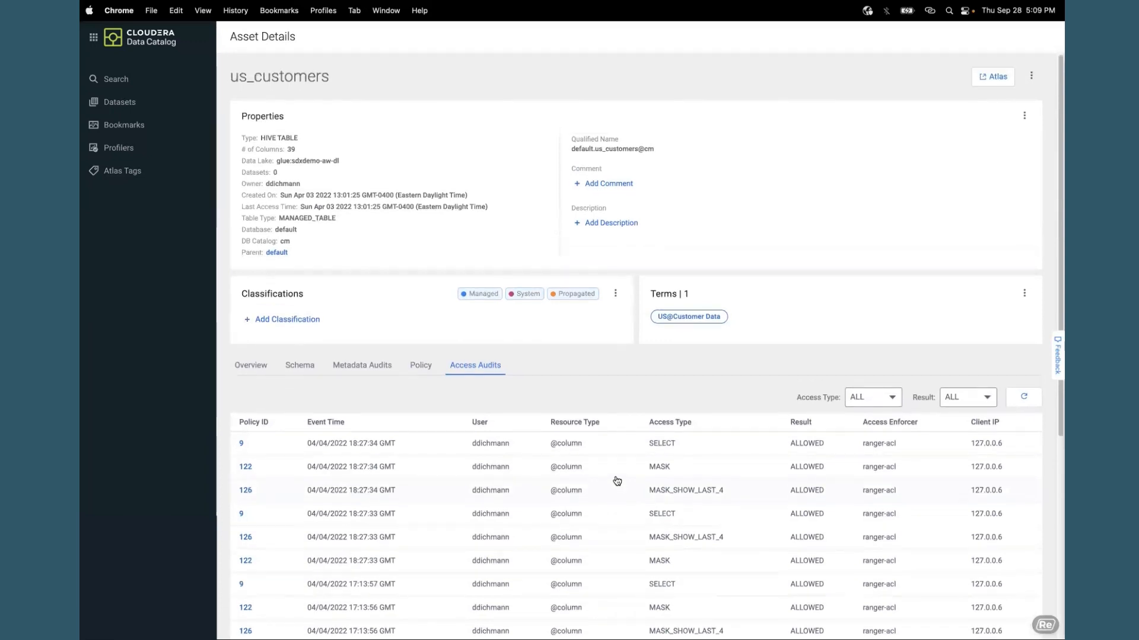
mouse_move(598, 390)
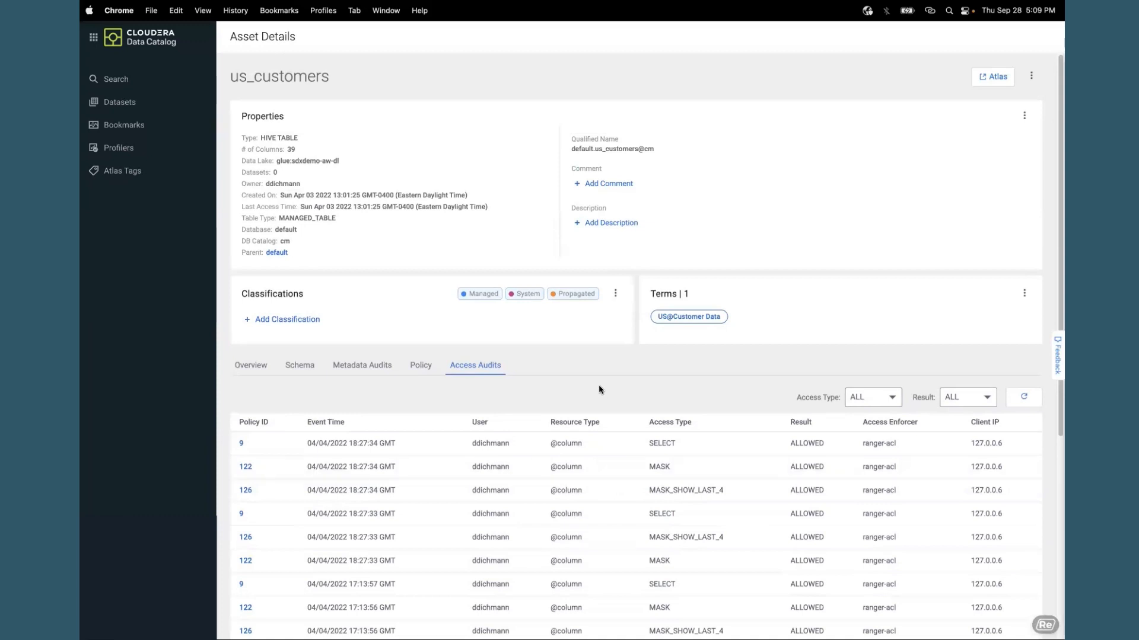
mouse_move(587, 384)
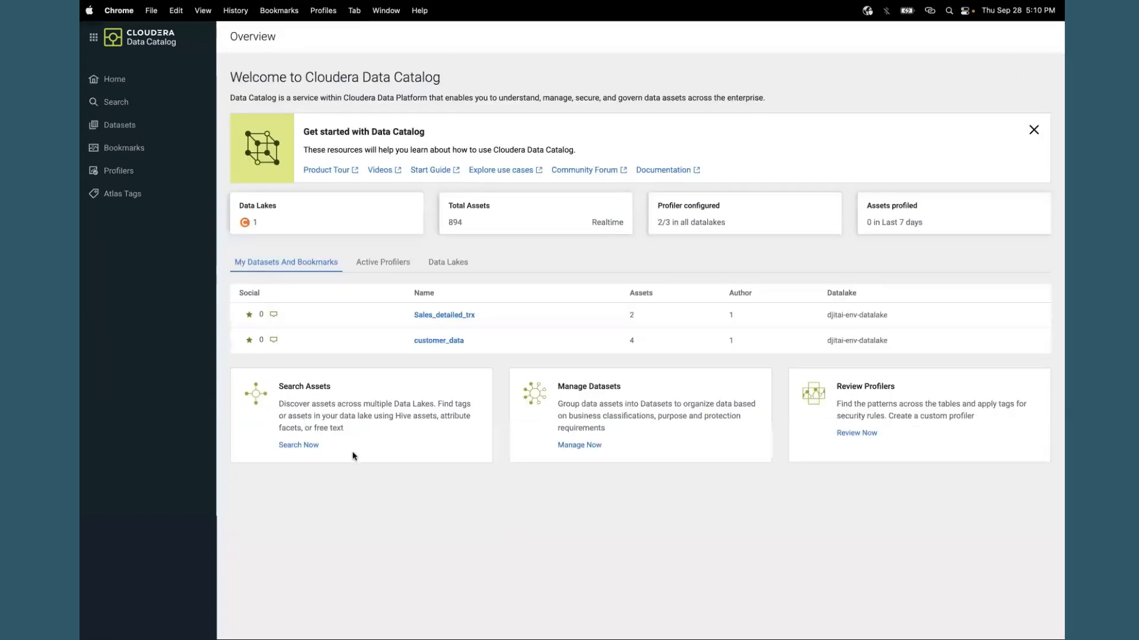
mouse_move(690, 424)
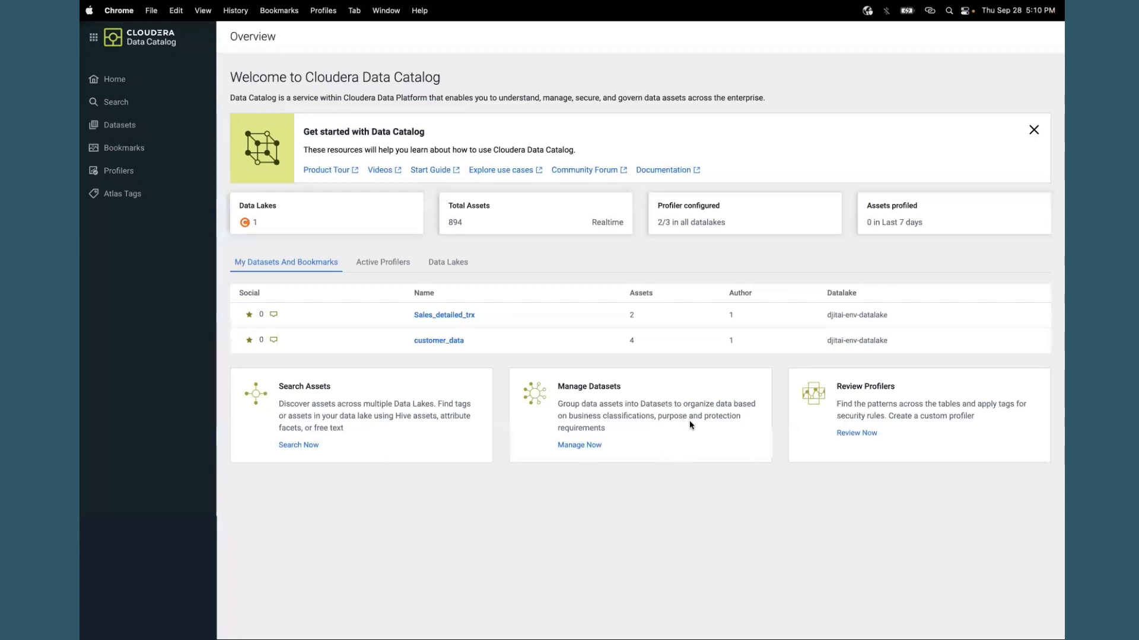
mouse_move(788, 449)
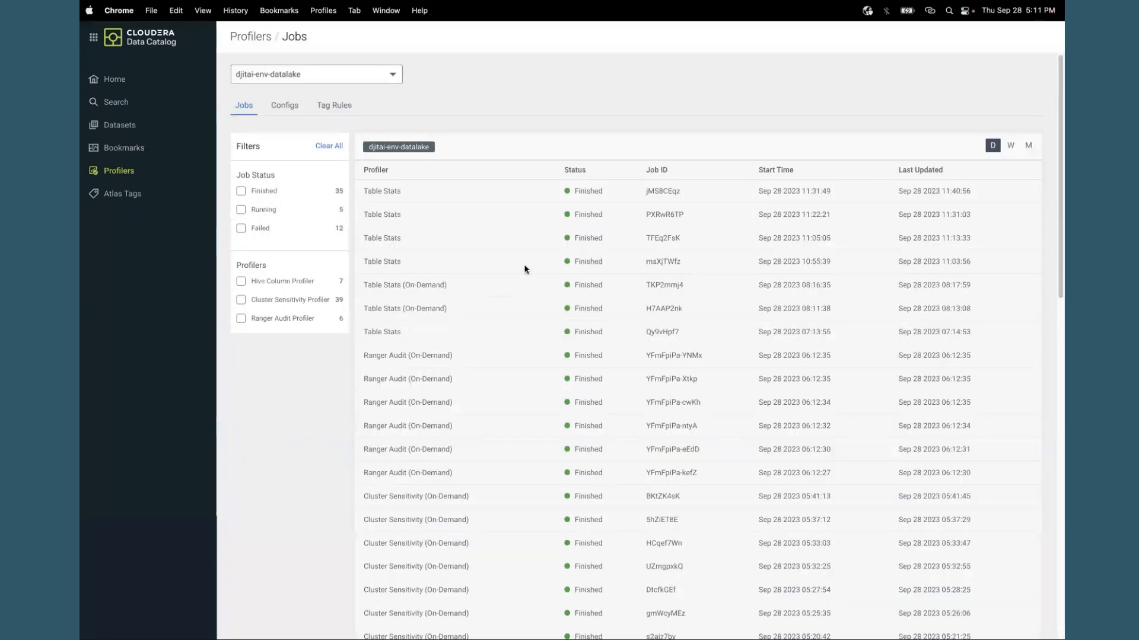
Show the profiler Configs, then the Tag Rules list of system-deployed detection rules.
click(284, 106)
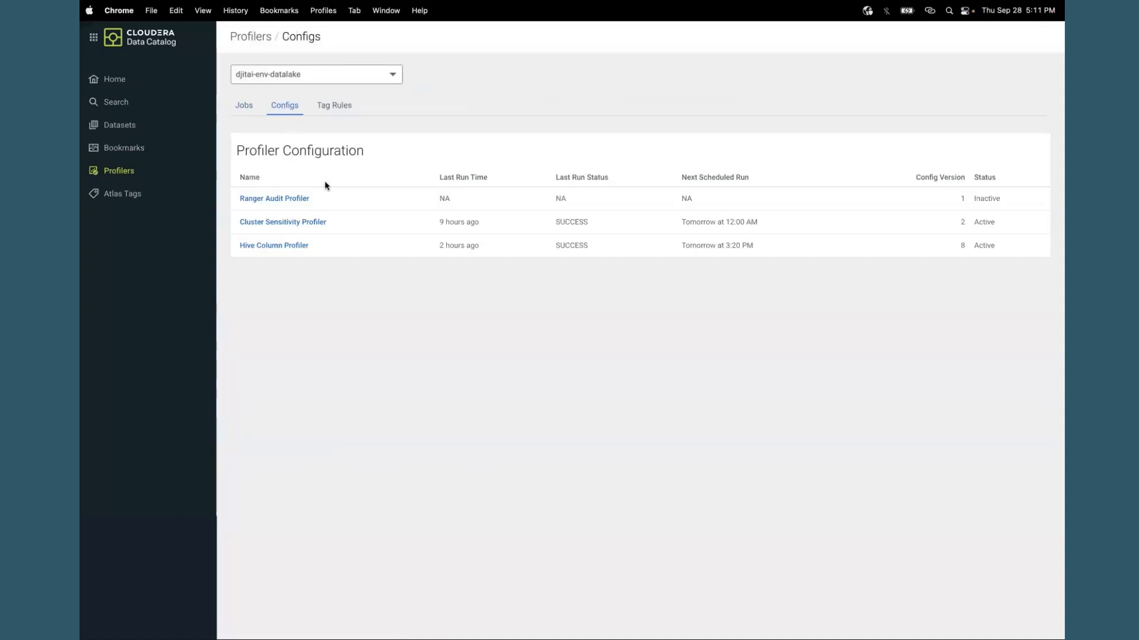
click(334, 106)
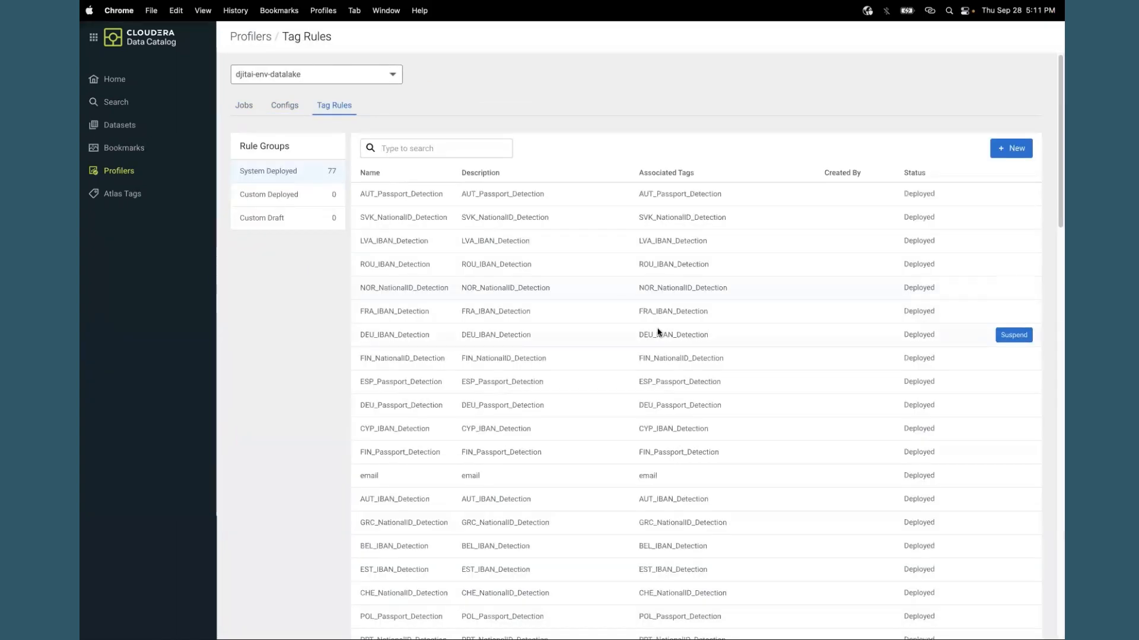